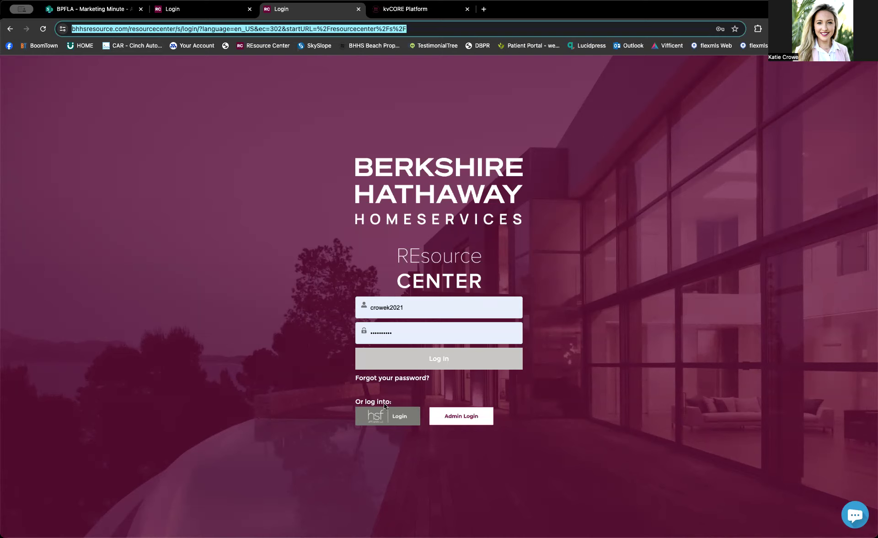
{"action": "mouse_move", "coordinate": [562, 337]}
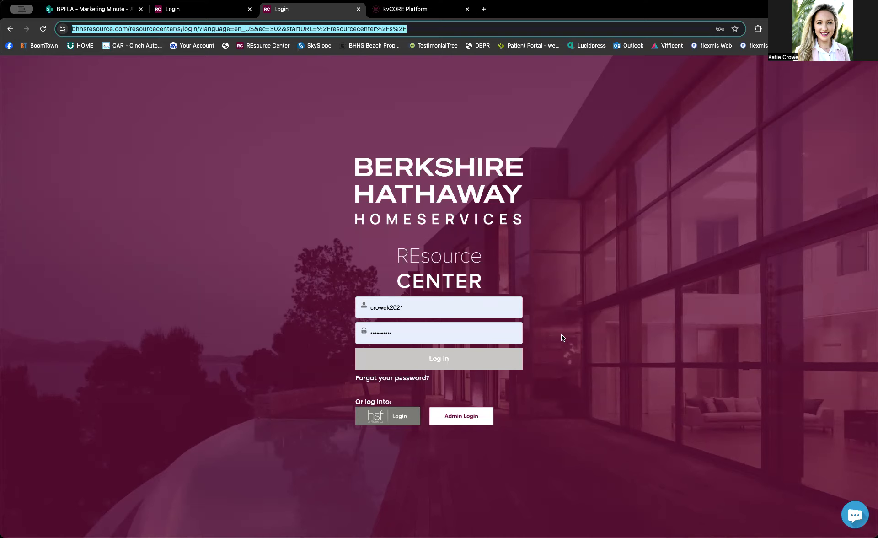
{"action": "mouse_move", "coordinate": [433, 332]}
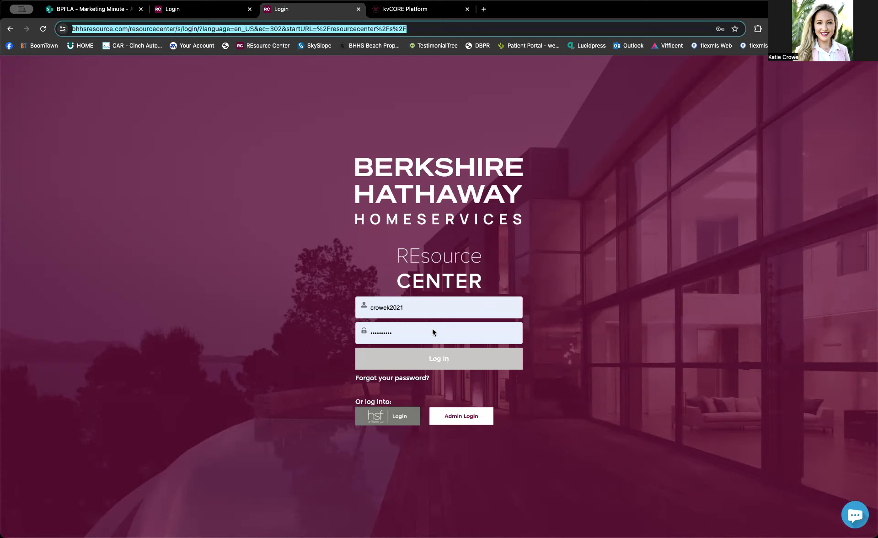
{"action": "mouse_move", "coordinate": [438, 324]}
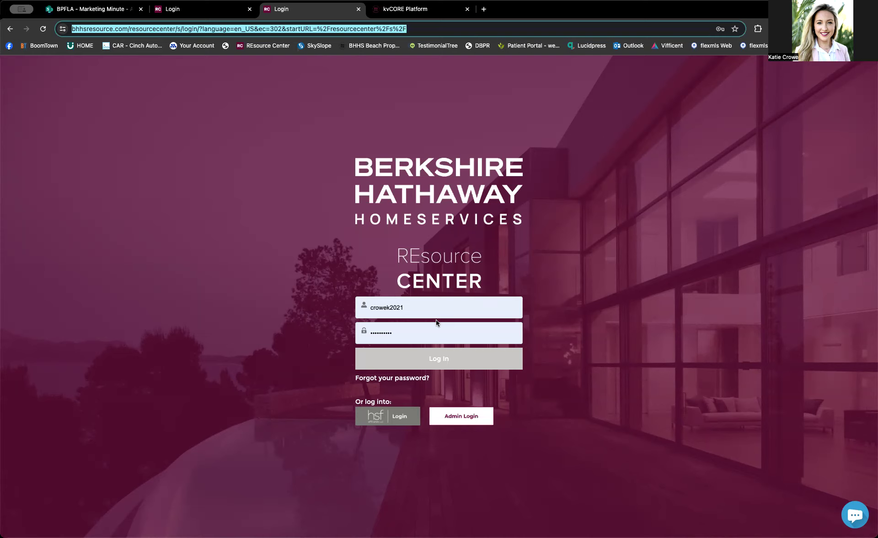
{"action": "mouse_move", "coordinate": [432, 165]}
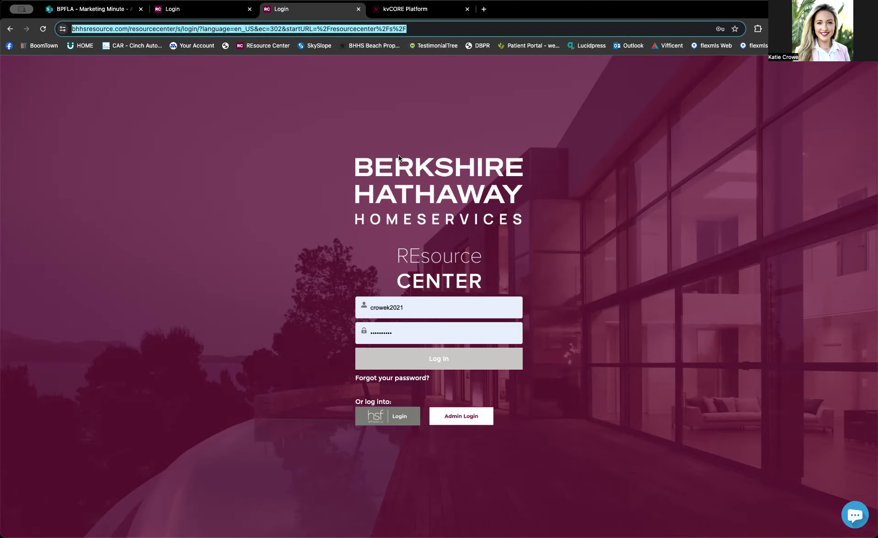
{"action": "mouse_move", "coordinate": [409, 306]}
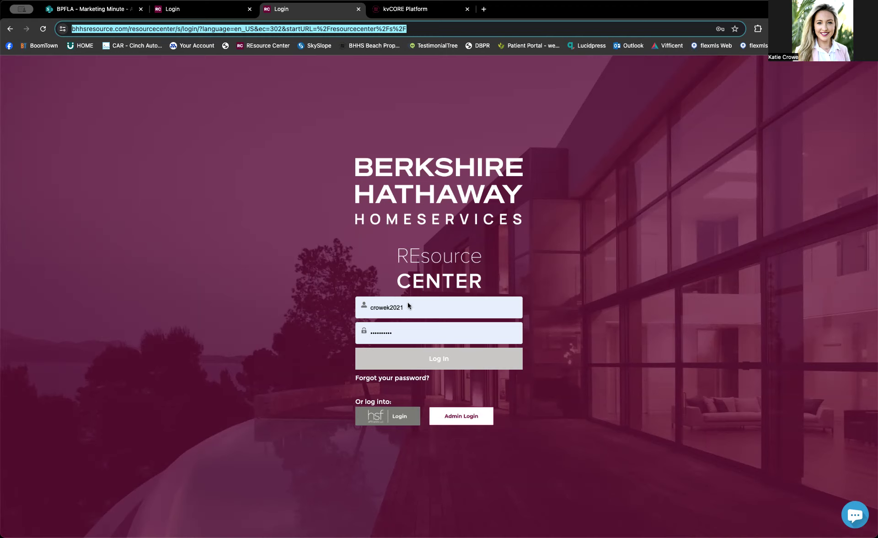
- Fill the REsource Center login with the saved autofill credentials and log in
{"action": "left_click", "coordinate": [439, 307]}
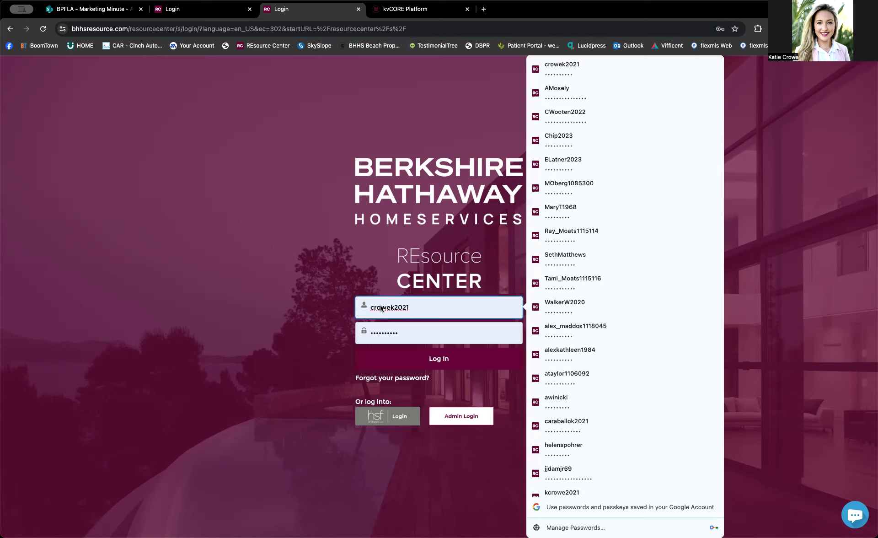
{"action": "left_click", "coordinate": [439, 306]}
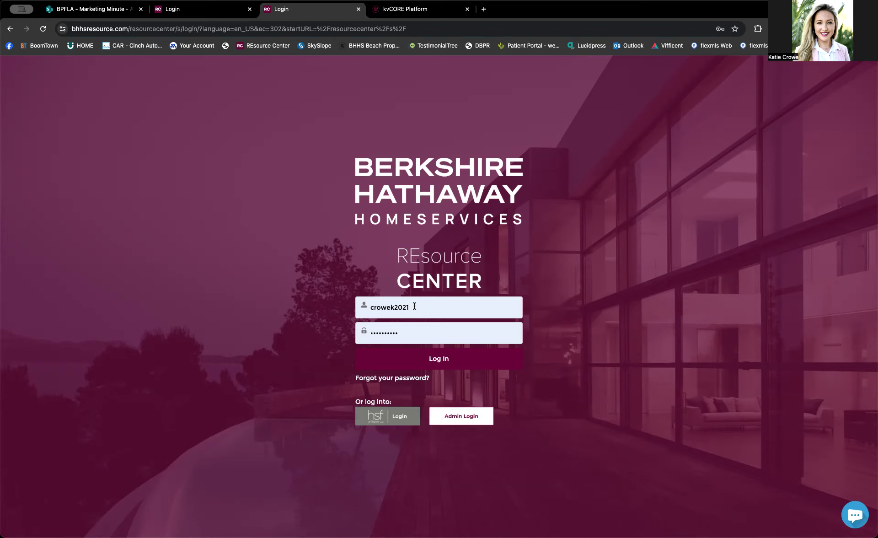
{"action": "mouse_move", "coordinate": [432, 322]}
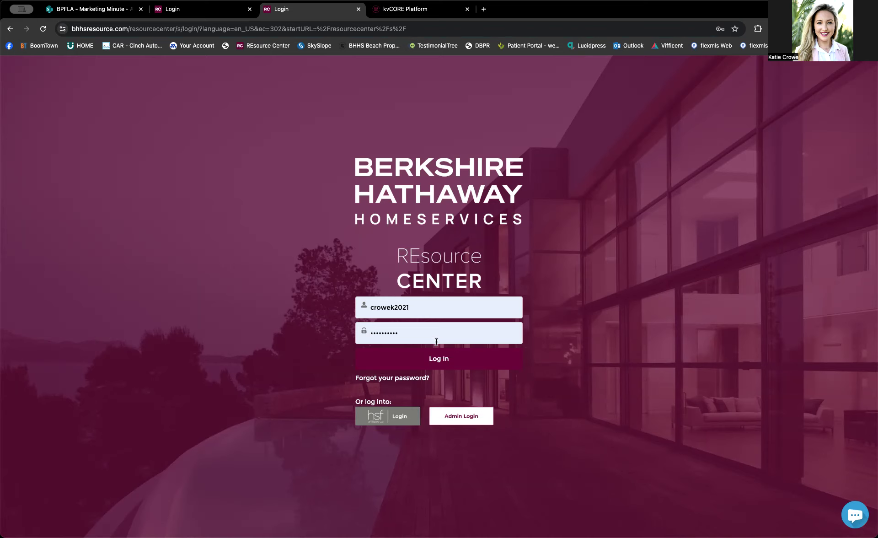
{"action": "left_click", "coordinate": [439, 358]}
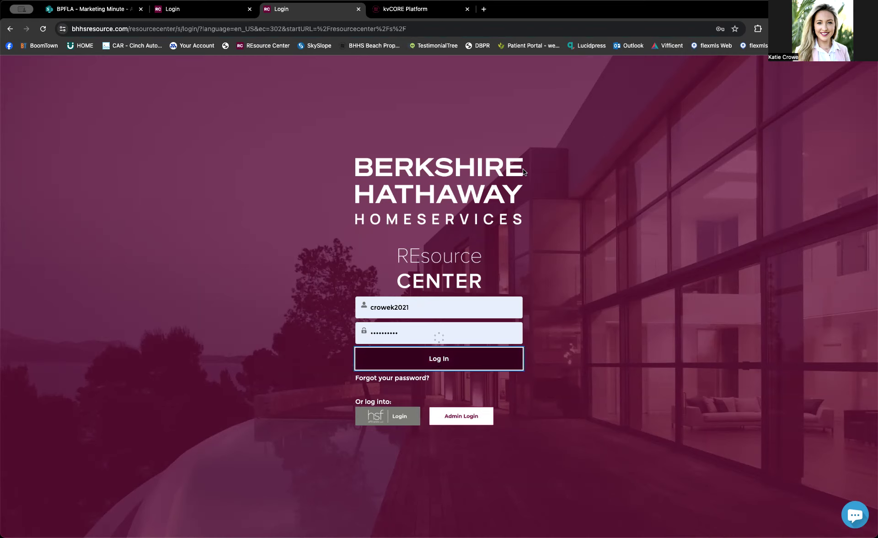
- Open My Profile from the top-right avatar menu to view badges and user details
{"action": "left_click", "coordinate": [438, 358]}
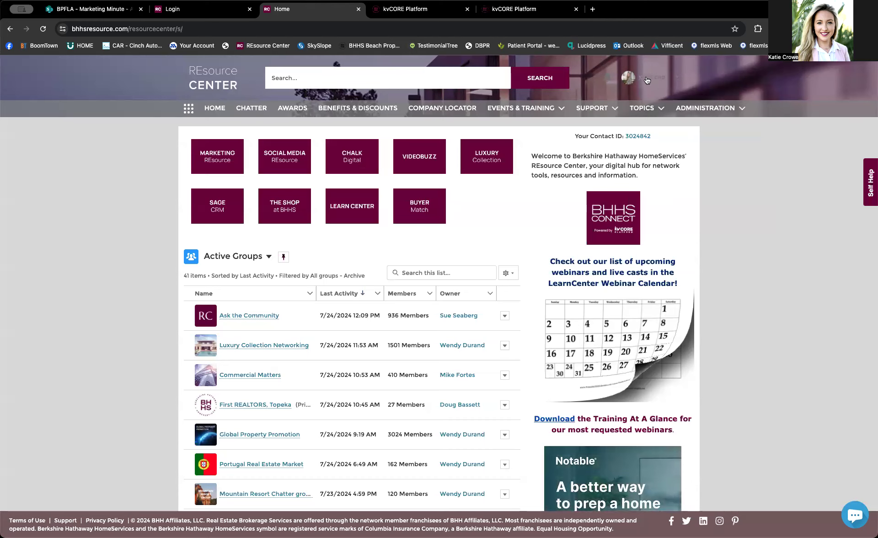
{"action": "left_click", "coordinate": [628, 77]}
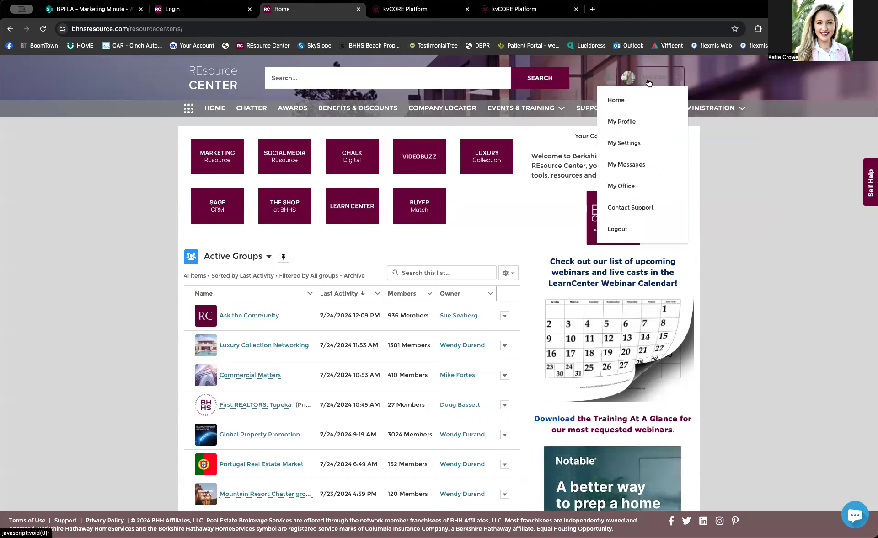
{"action": "left_click", "coordinate": [621, 121]}
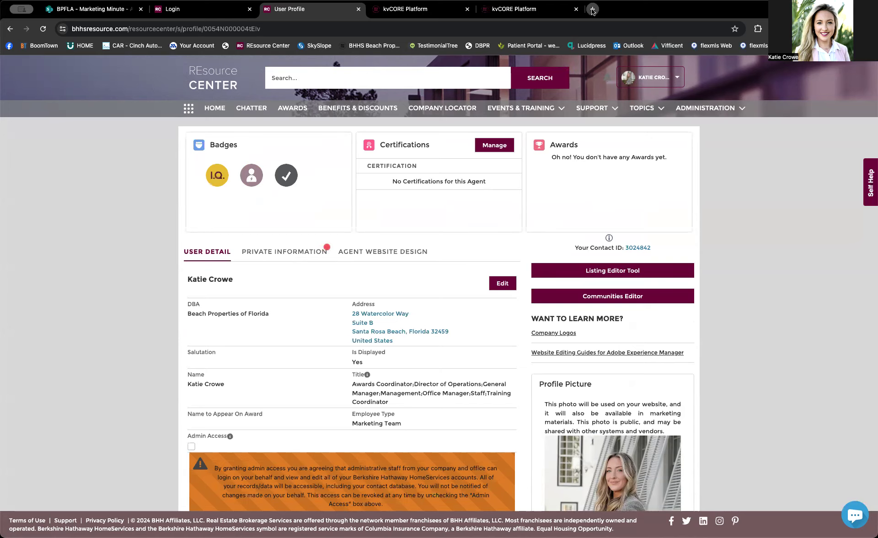
- Load bhhs.com in a new tab, focus its search box, then return to User Profile
{"action": "left_click", "coordinate": [592, 9]}
{"action": "type", "text": "bhhs.com"}
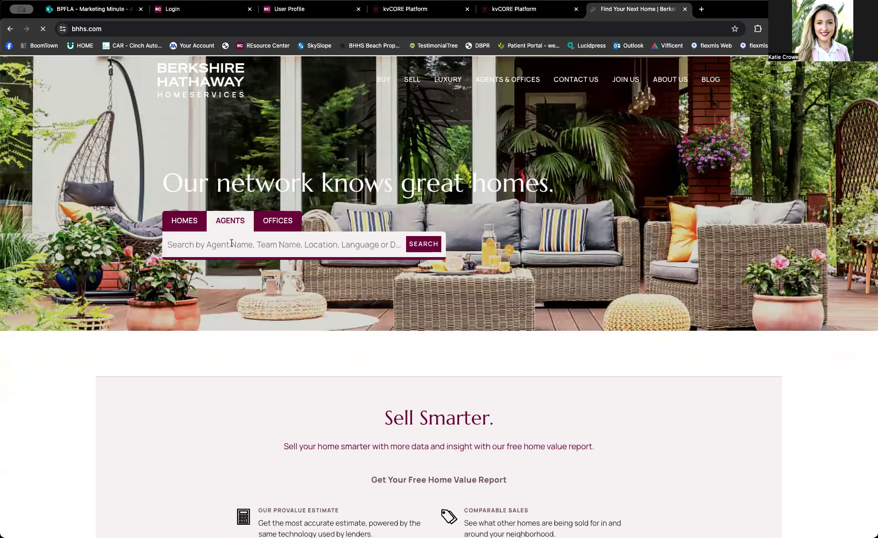
{"action": "left_click", "coordinate": [184, 220]}
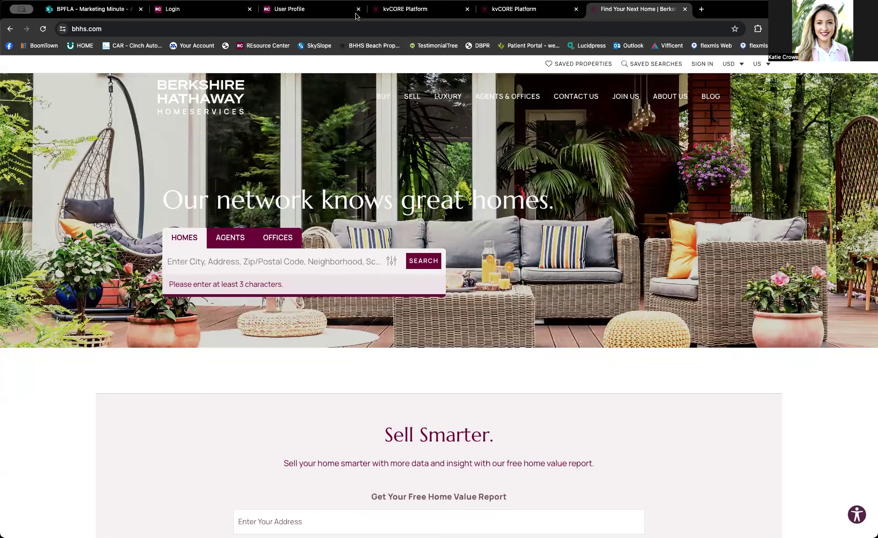
{"action": "left_click", "coordinate": [311, 9]}
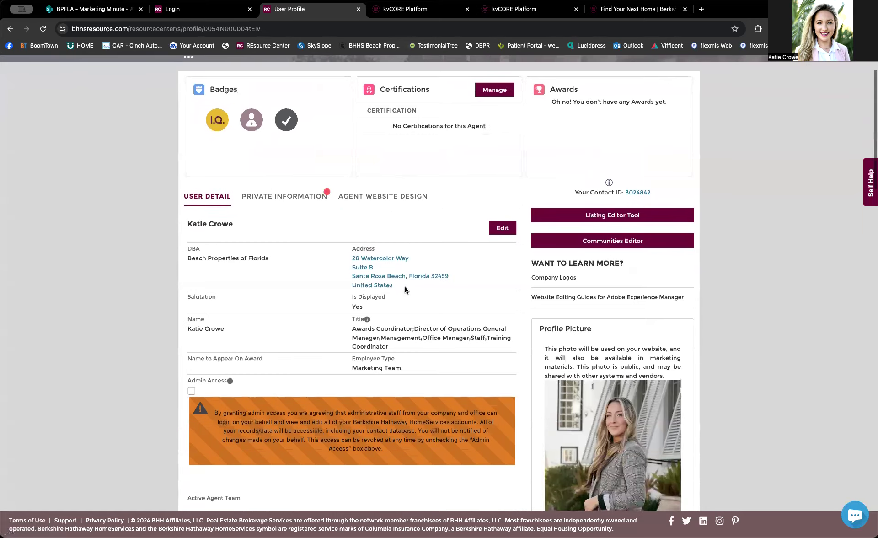
{"action": "scroll", "scroll_direction": "down", "scroll_amount": 3}
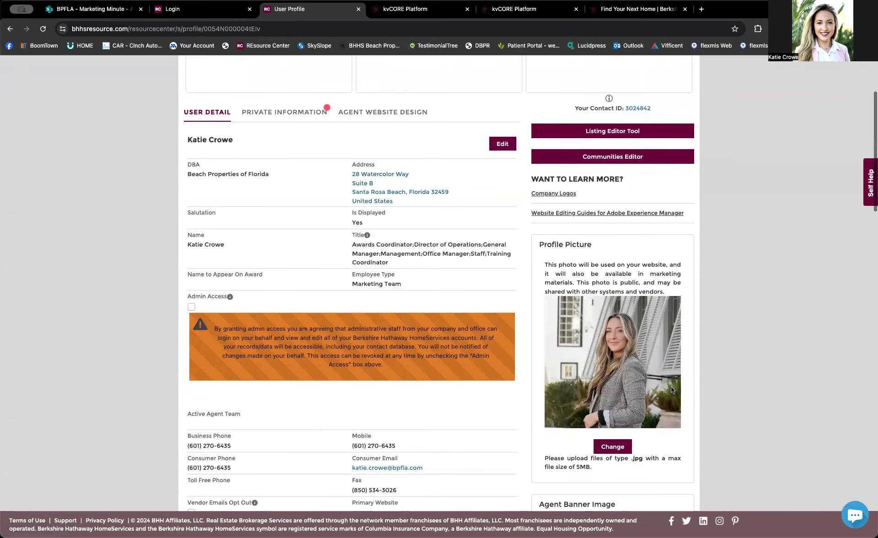
{"action": "scroll", "scroll_direction": "down", "scroll_amount": 3}
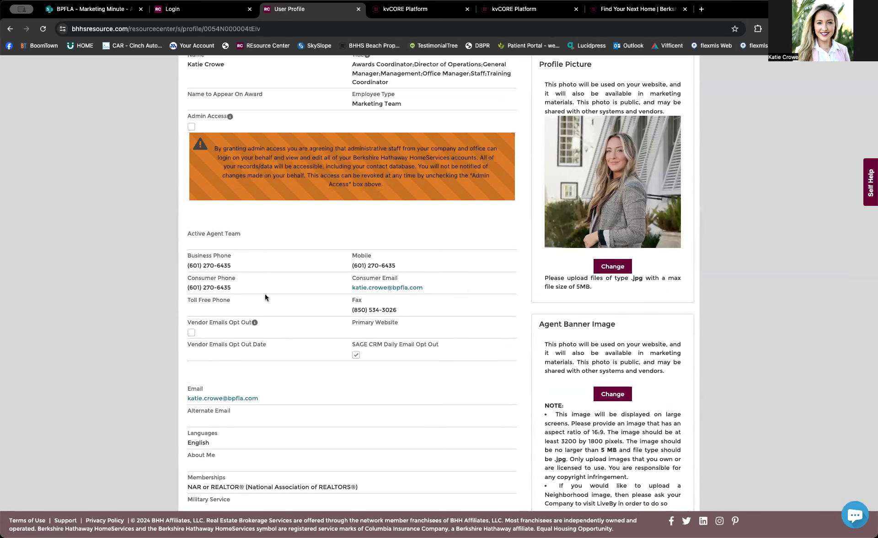
{"action": "scroll", "scroll_direction": "down", "scroll_amount": 3}
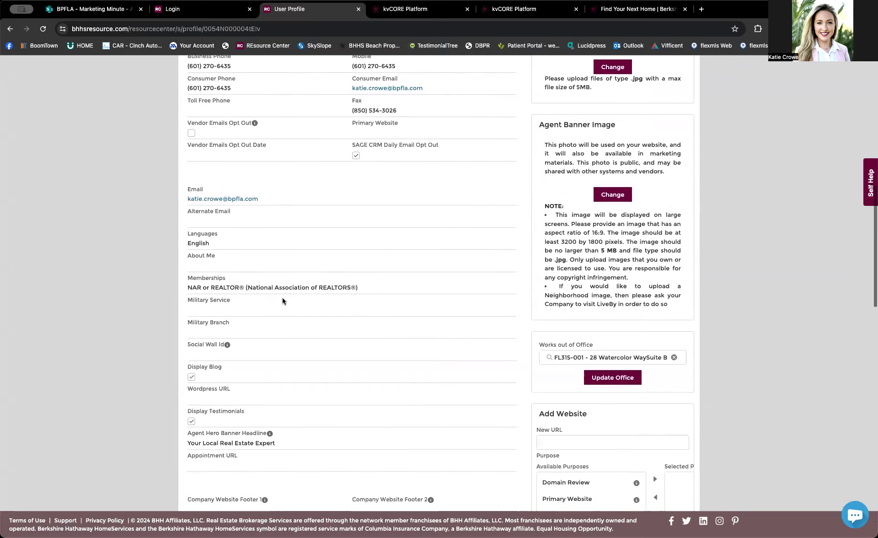
{"action": "scroll", "scroll_direction": "down", "scroll_amount": 3}
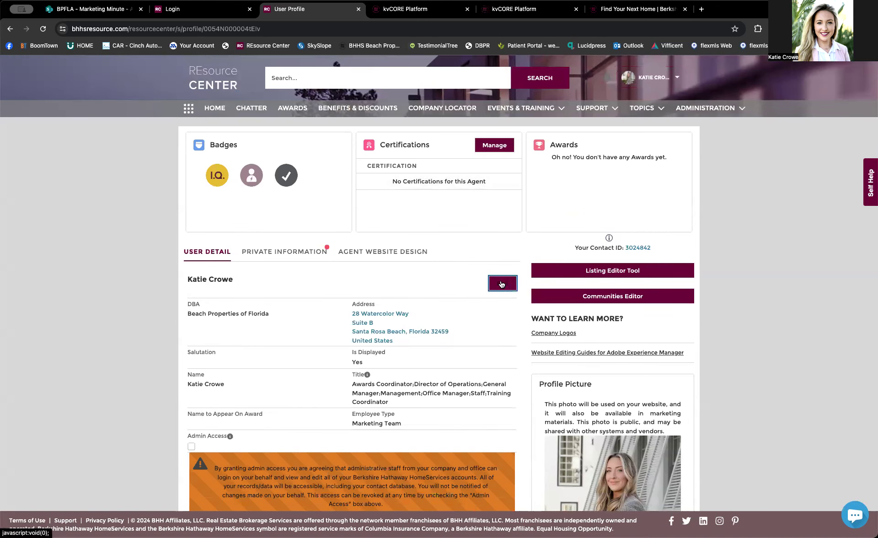
{"action": "left_click", "coordinate": [502, 283]}
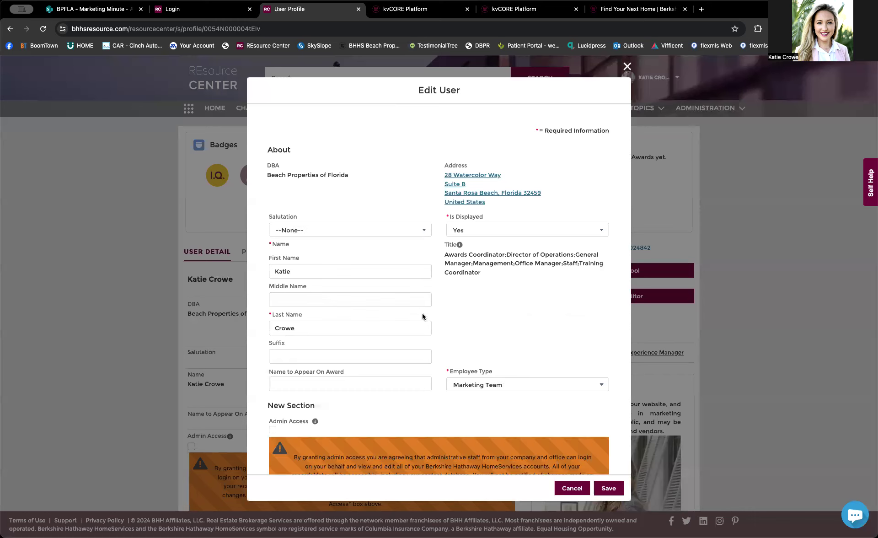
{"action": "scroll", "scroll_direction": "down", "scroll_amount": 3}
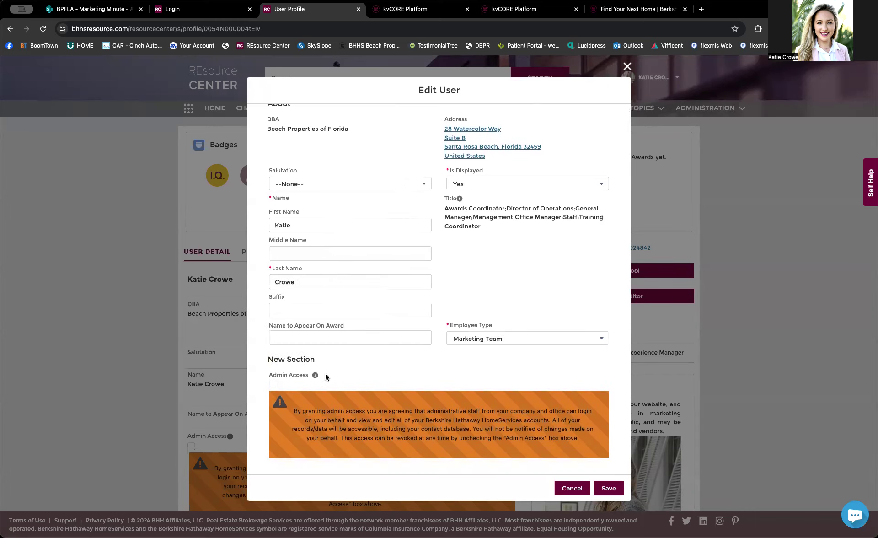
{"action": "mouse_move", "coordinate": [296, 379]}
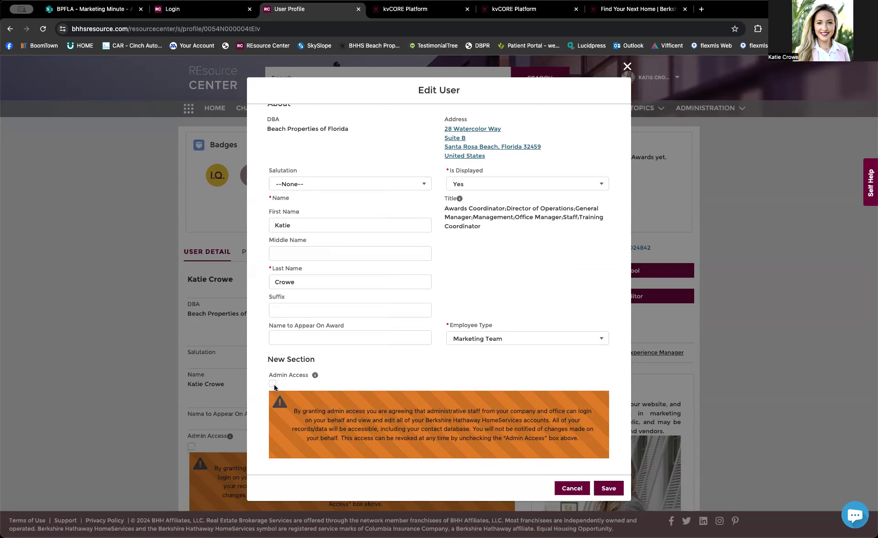
{"action": "scroll", "scroll_direction": "down", "scroll_amount": 3}
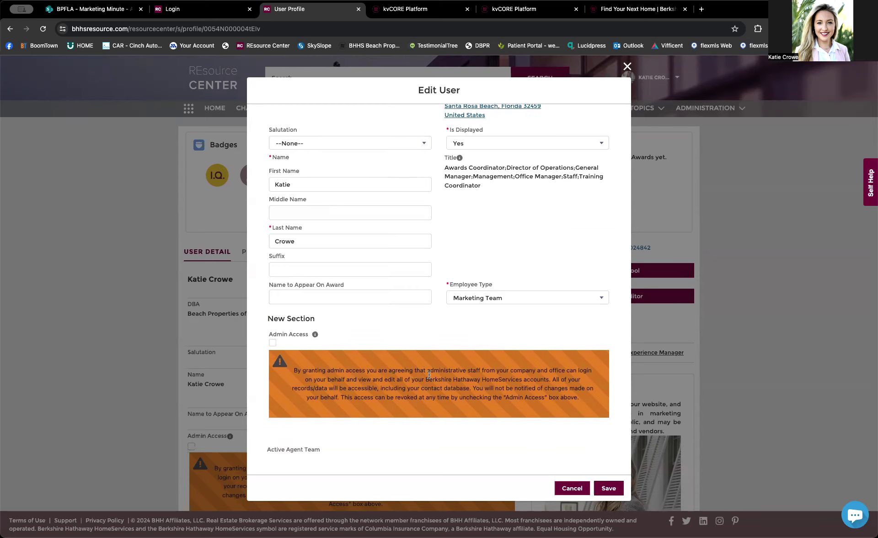
{"action": "mouse_move", "coordinate": [417, 340]}
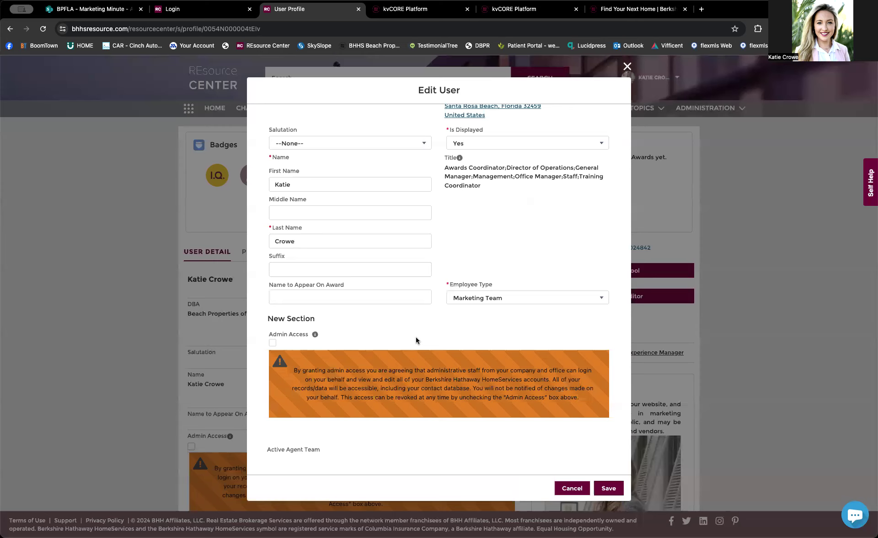
{"action": "mouse_move", "coordinate": [420, 343]}
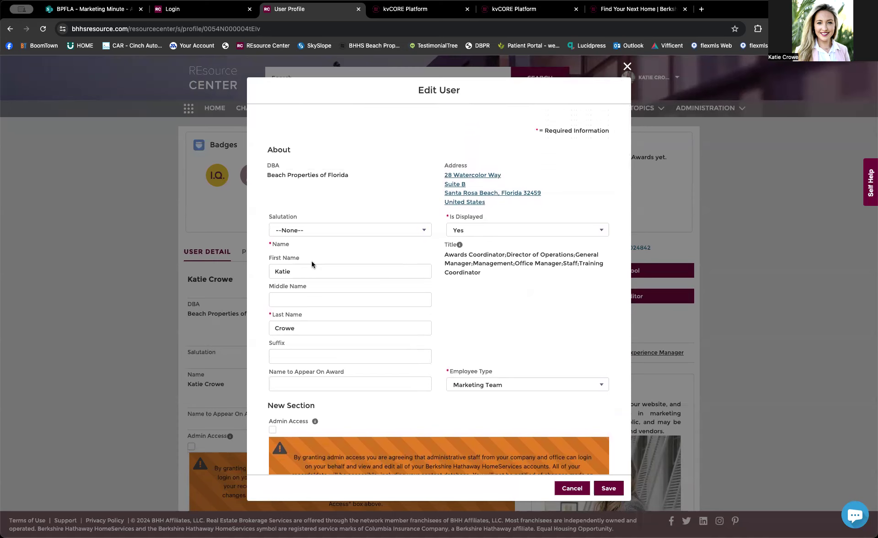
{"action": "scroll", "scroll_direction": "down", "scroll_amount": 3}
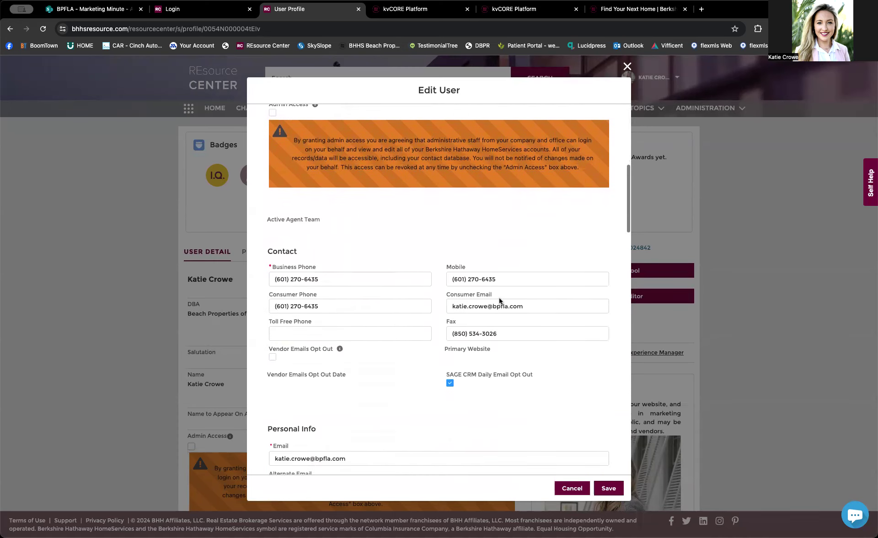
{"action": "scroll", "scroll_direction": "down", "scroll_amount": 3}
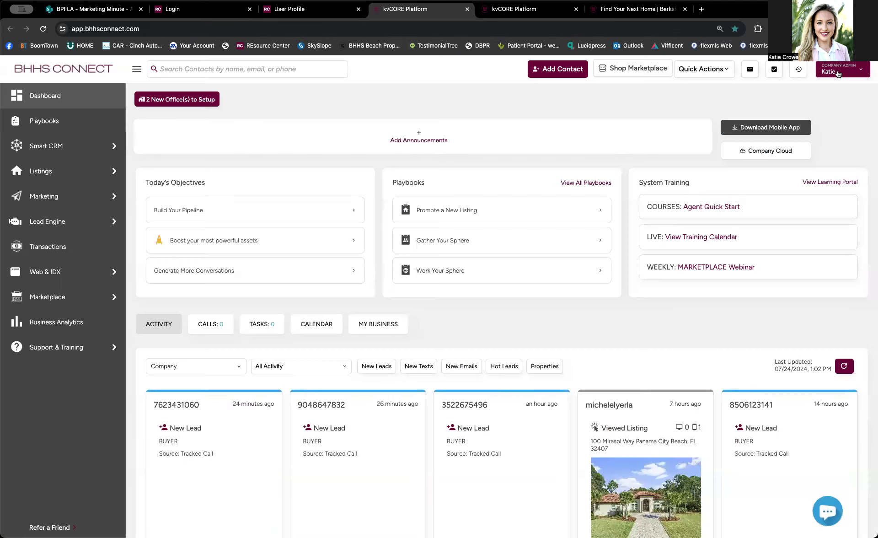
- Open the BHHS Connect account dropdown showing contact details and My Profile
{"action": "left_click", "coordinate": [842, 69]}
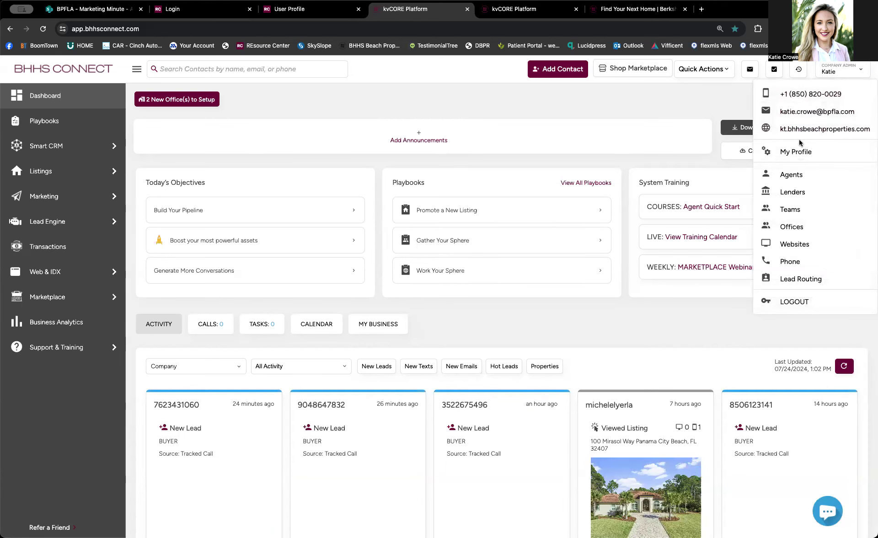
{"action": "mouse_move", "coordinate": [796, 151]}
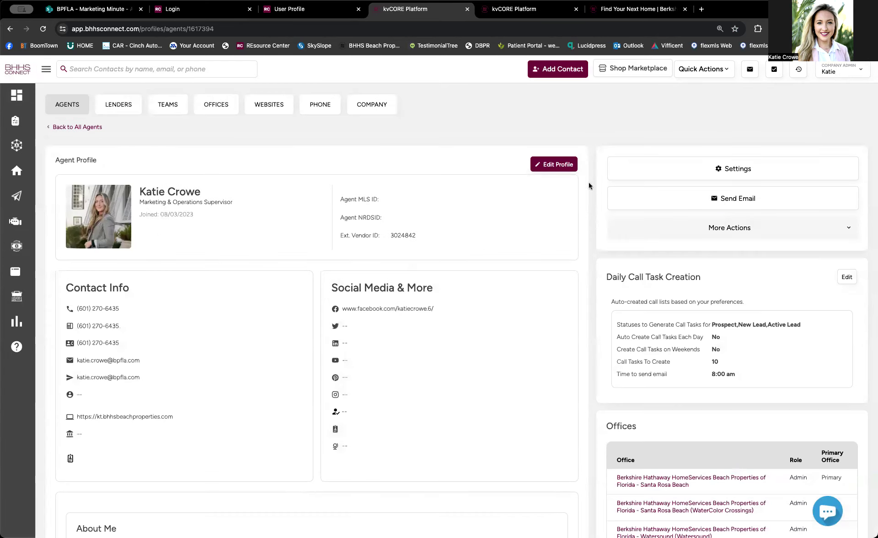
{"action": "mouse_move", "coordinate": [566, 122]}
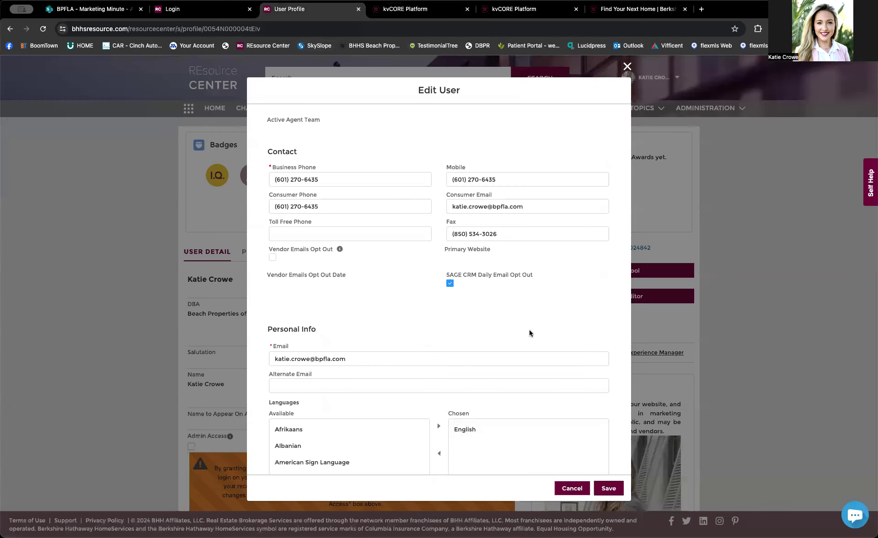
{"action": "scroll", "scroll_direction": "down", "scroll_amount": 3}
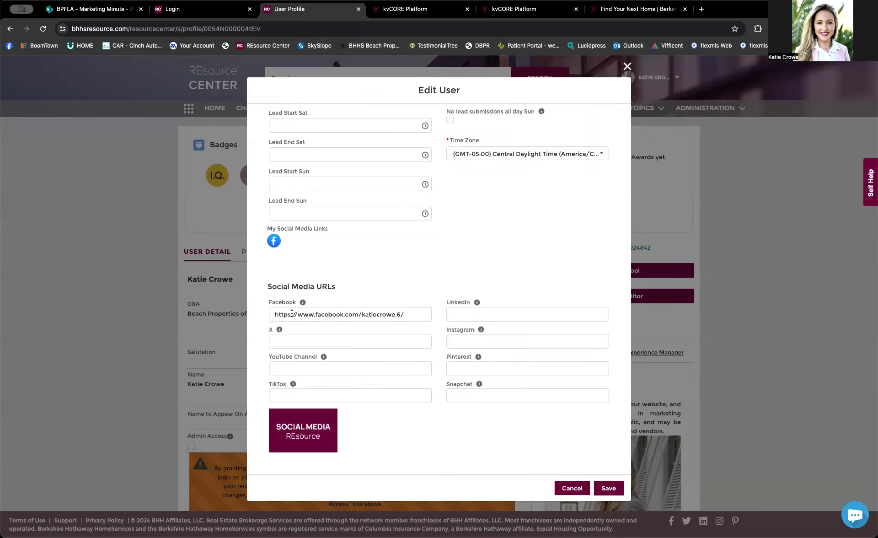
{"action": "left_click", "coordinate": [347, 315]}
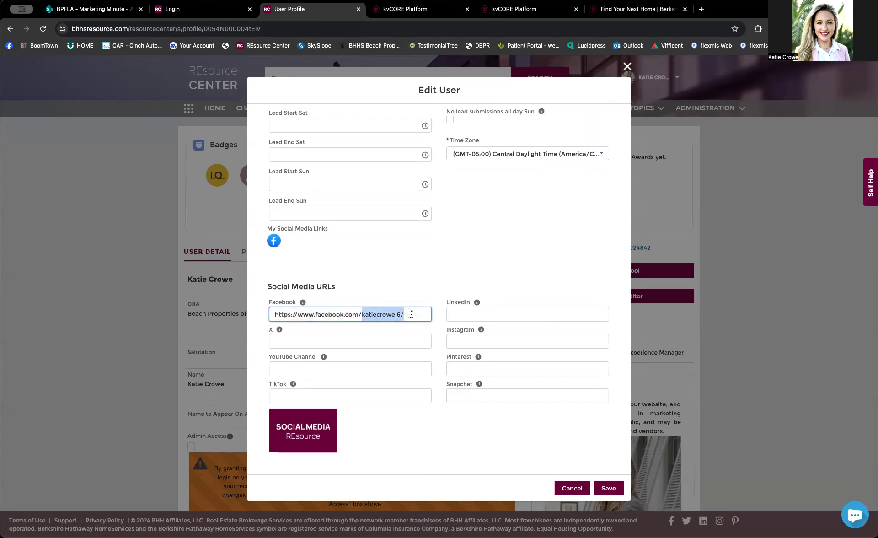
{"action": "left_click", "coordinate": [527, 315]}
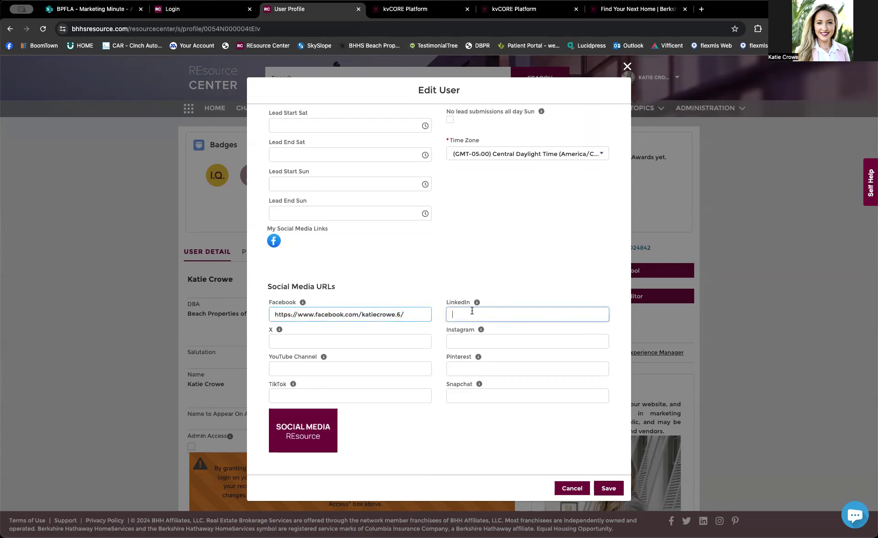
{"action": "left_click", "coordinate": [350, 341]}
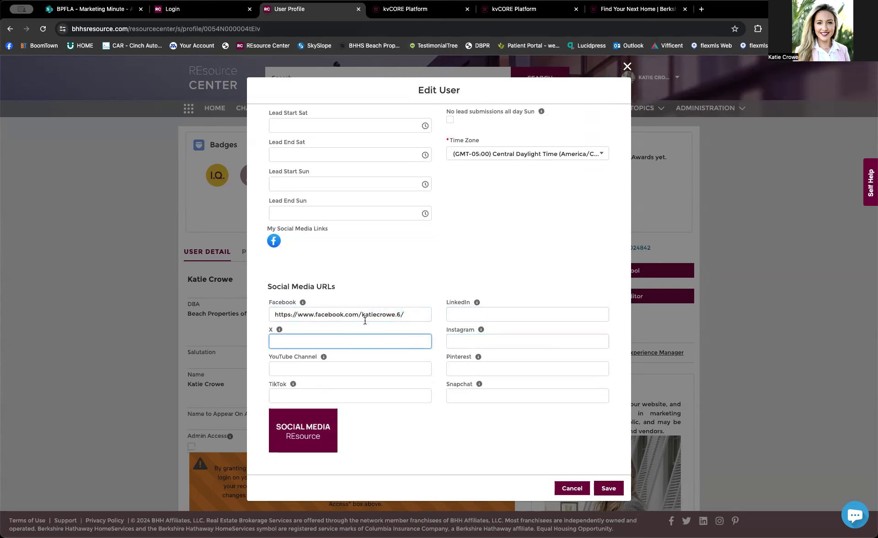
{"action": "mouse_move", "coordinate": [355, 383]}
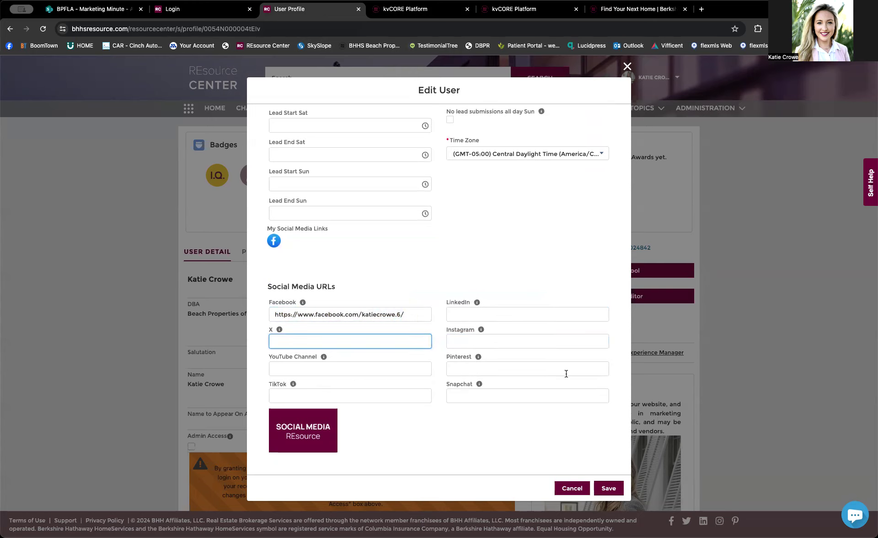
{"action": "left_click", "coordinate": [511, 9]}
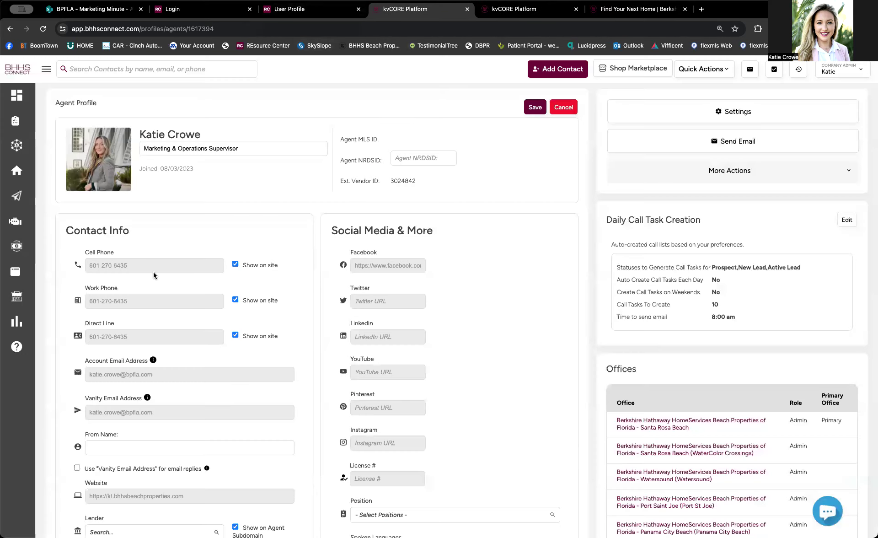
{"action": "scroll", "scroll_direction": "down", "scroll_amount": 3}
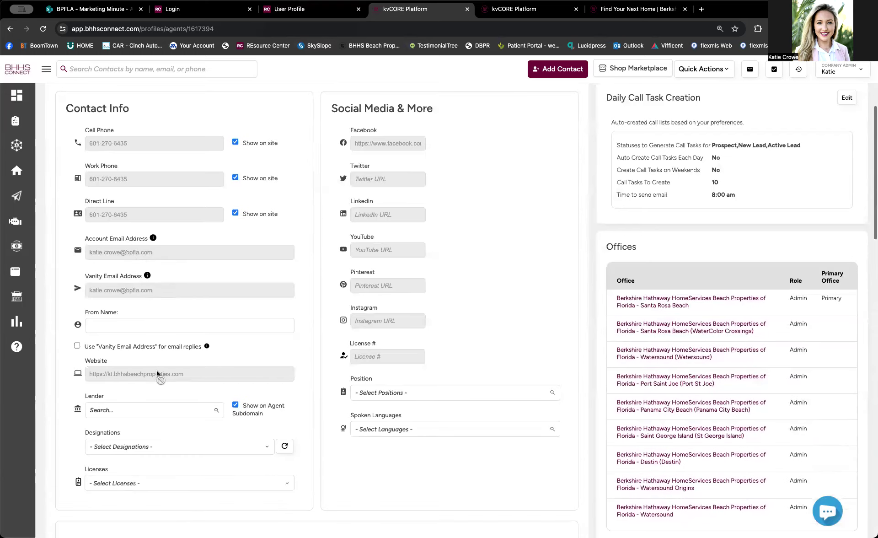
{"action": "scroll", "scroll_direction": "down", "scroll_amount": 3}
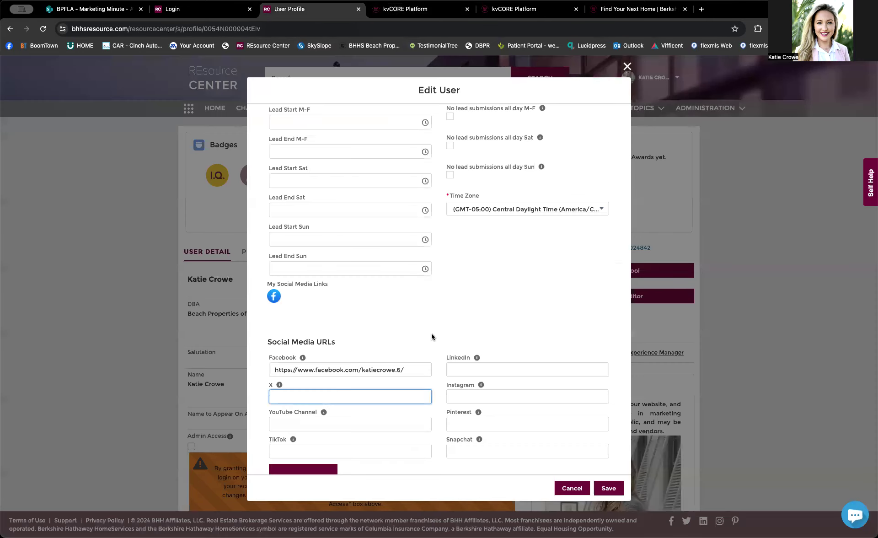
- Save the Edit User dialog, then return to the BHHS Connect agent profile
{"action": "scroll", "scroll_direction": "down", "scroll_amount": 3}
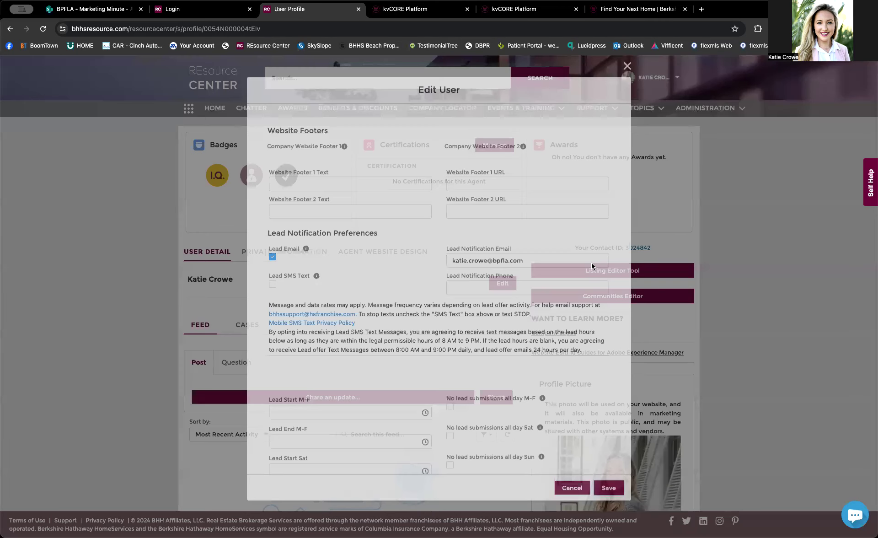
{"action": "left_click", "coordinate": [608, 488]}
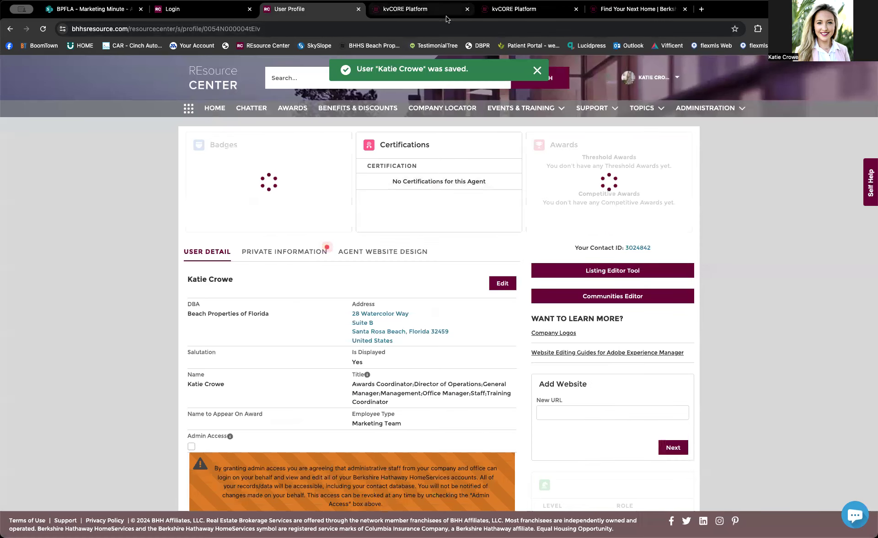
{"action": "left_click", "coordinate": [417, 9]}
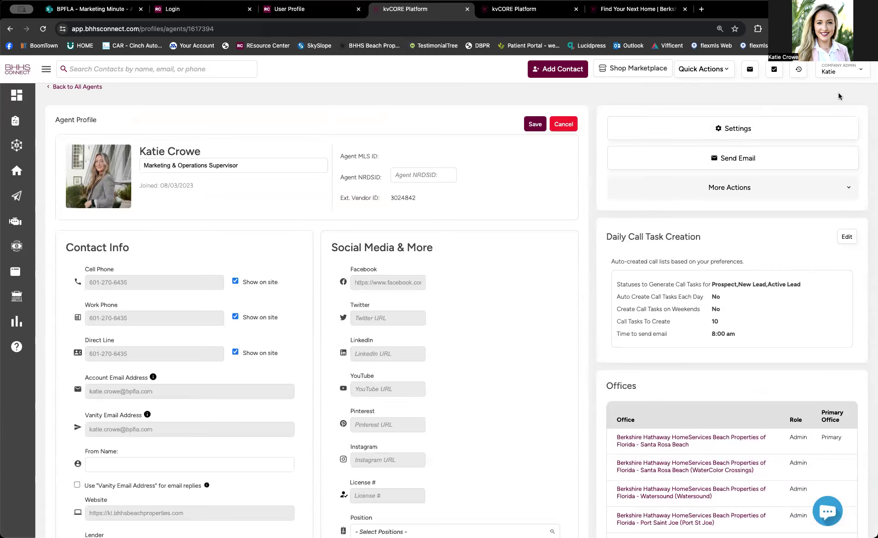
- Open kt.bhhsbeachproperties.com from the account dropdown and scroll to the newsletter preview
{"action": "left_click", "coordinate": [839, 69]}
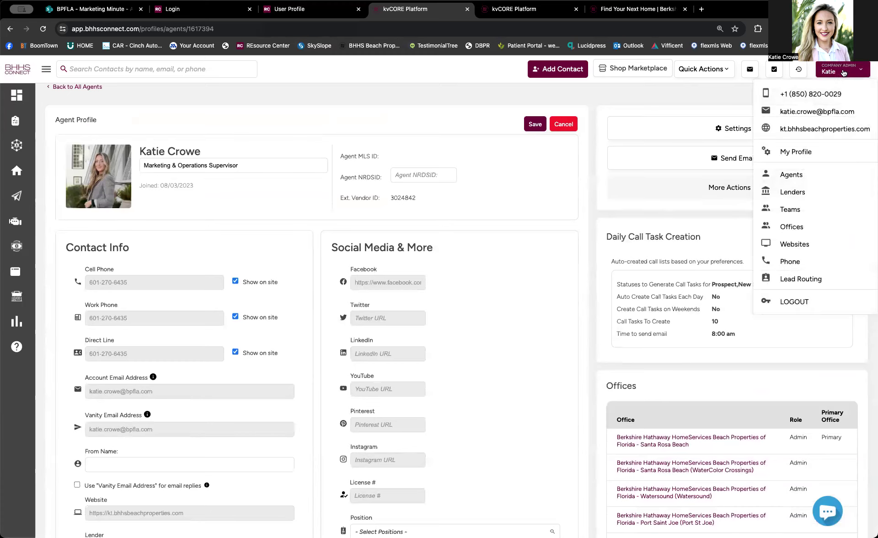
{"action": "mouse_move", "coordinate": [824, 129]}
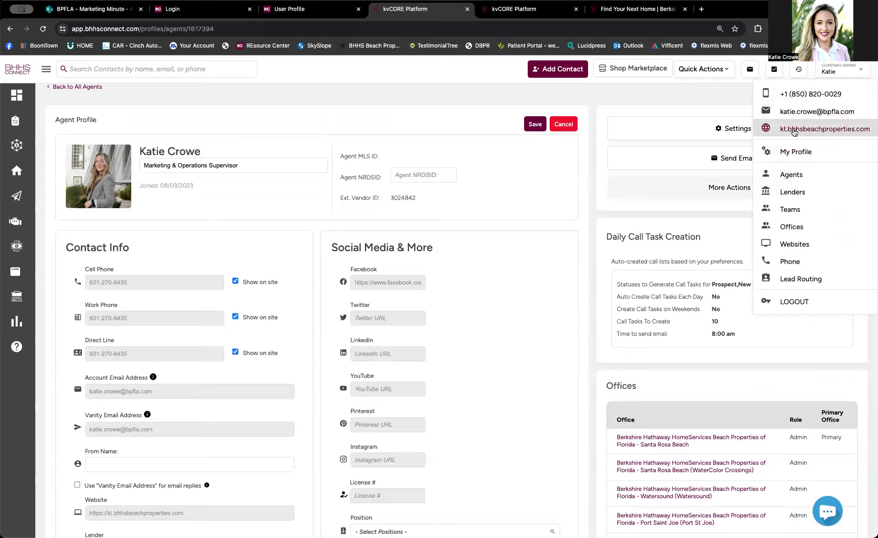
{"action": "left_click", "coordinate": [825, 129]}
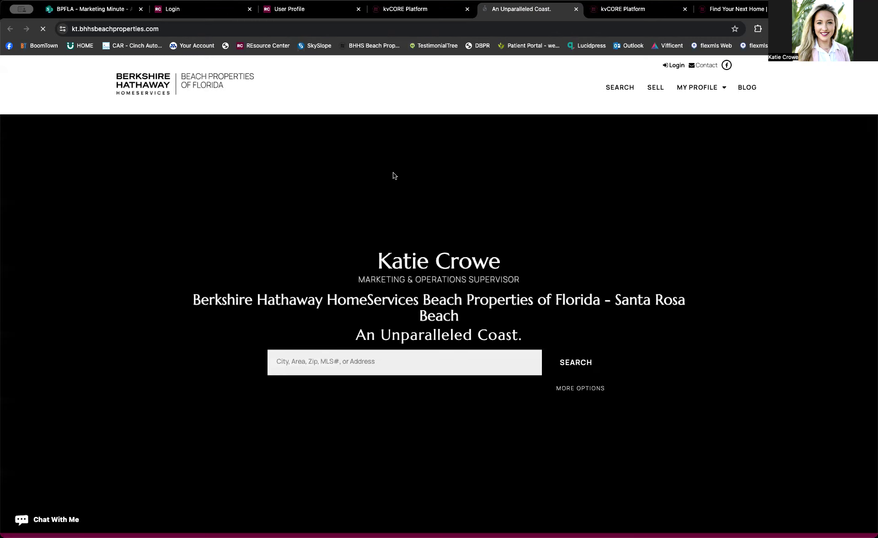
{"action": "scroll", "scroll_direction": "down", "scroll_amount": 3}
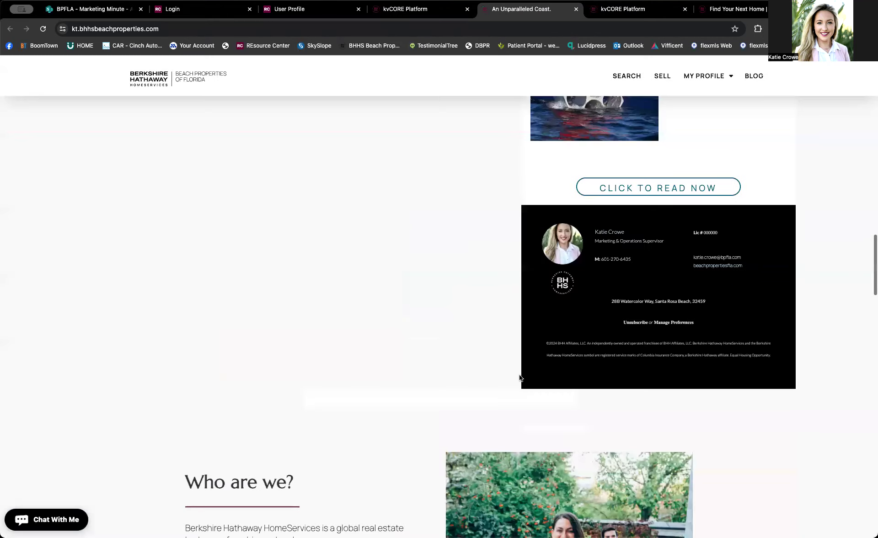